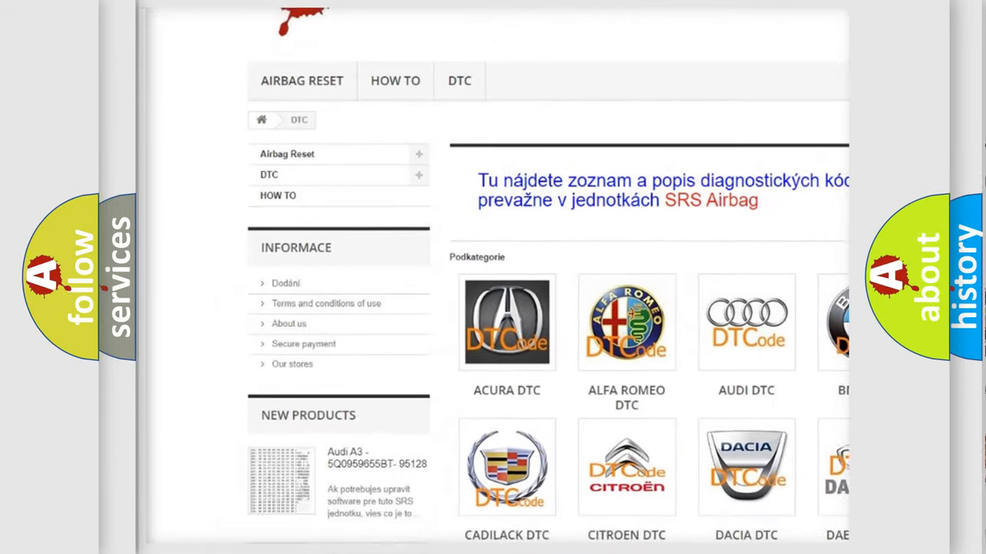
scroll("down", 3)
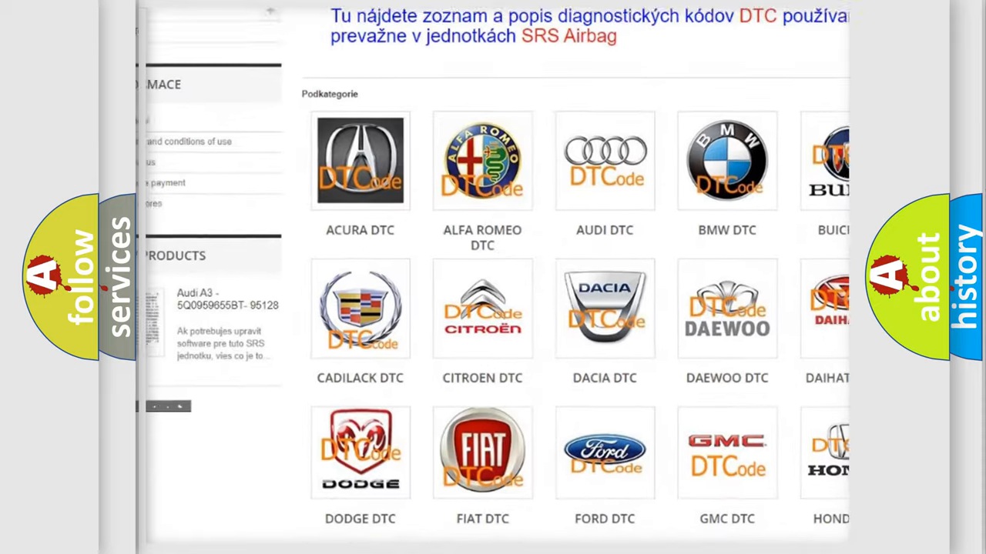
scroll("down", 3)
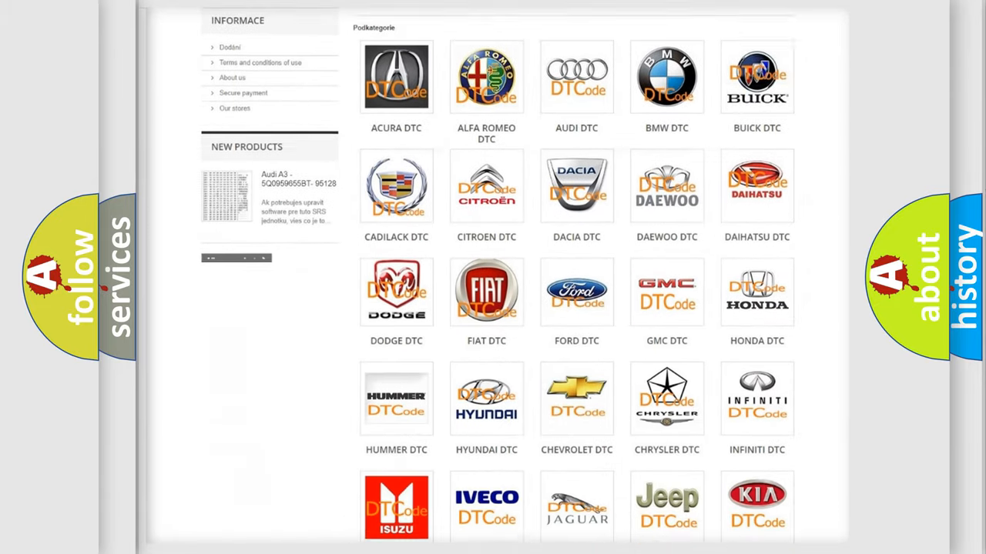
scroll("down", 3)
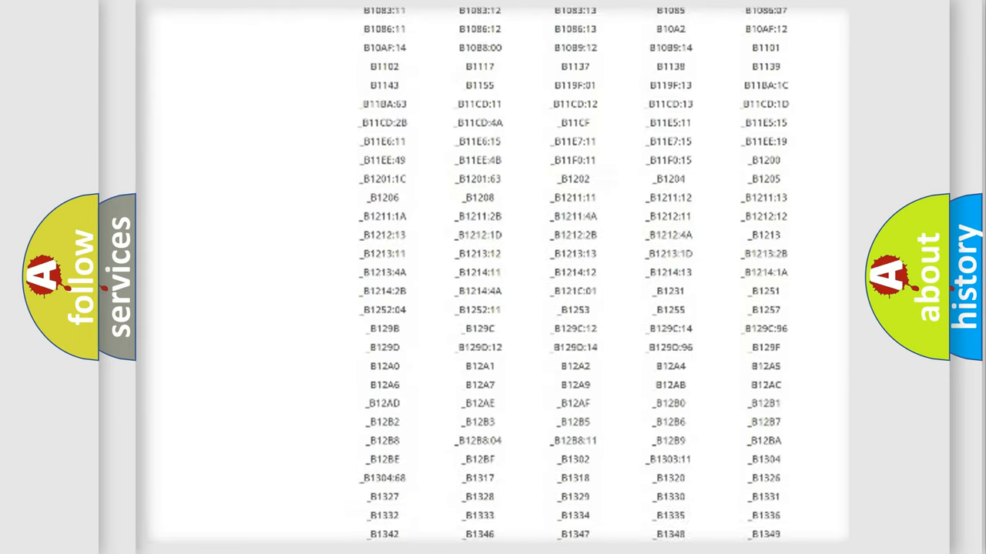
scroll("down", 3)
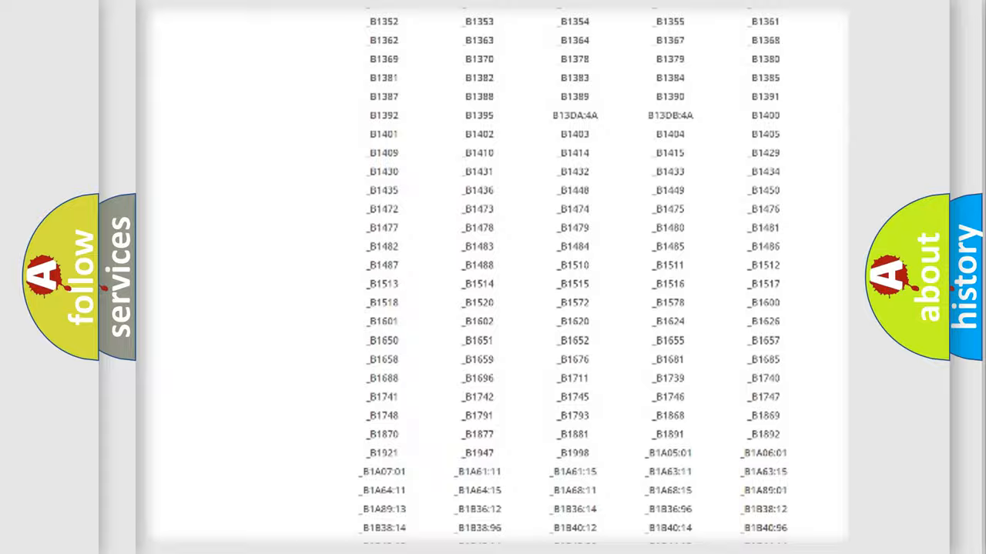